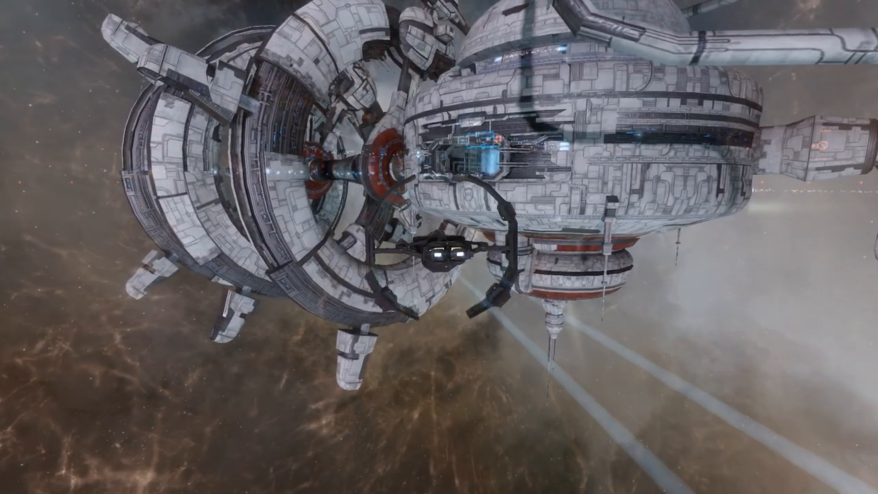
Dock at Thera XII Sanctuary station, review its services, undock, and open the cargo hold
{"action": "left_click", "coordinate": [526, 206]}
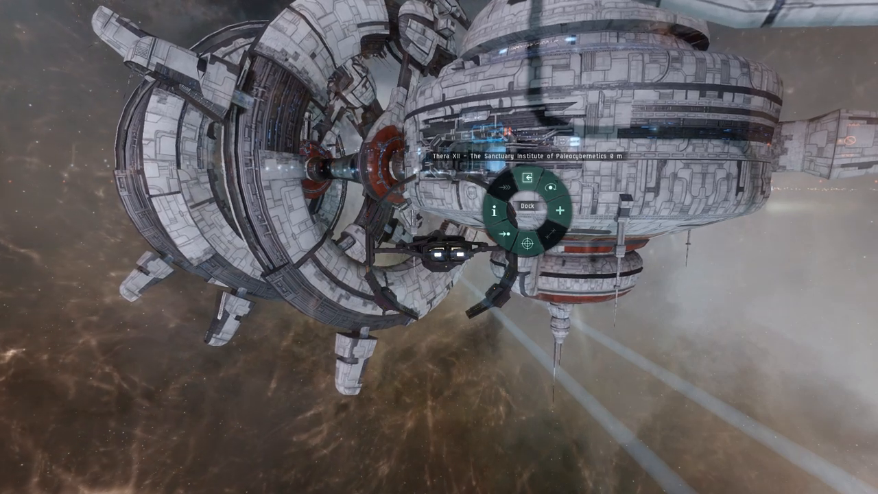
{"action": "left_click", "coordinate": [526, 205]}
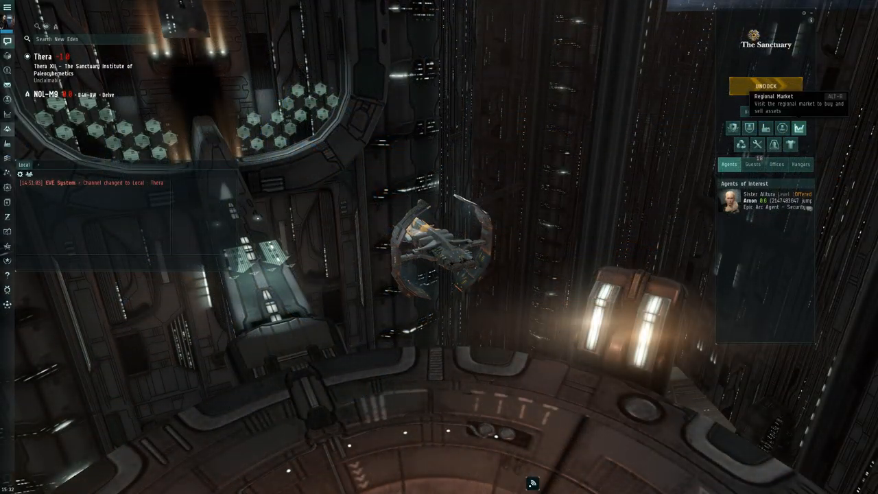
{"action": "mouse_move", "coordinate": [774, 144]}
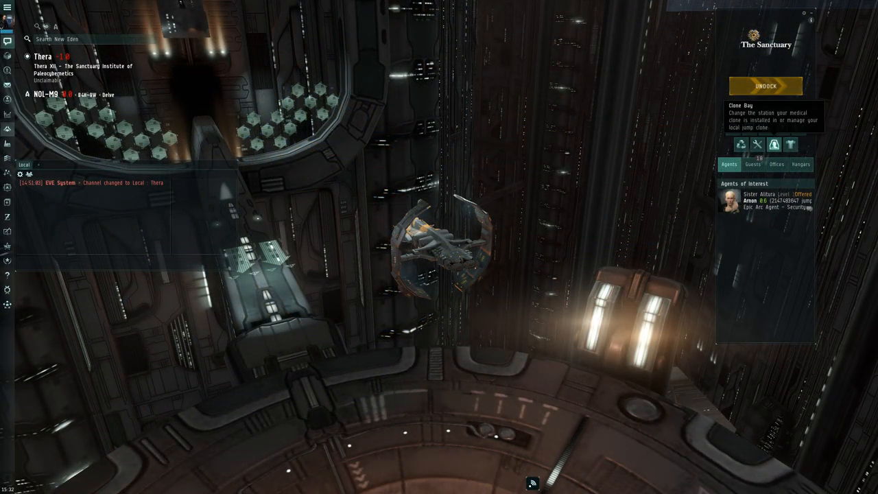
{"action": "left_click", "coordinate": [774, 145]}
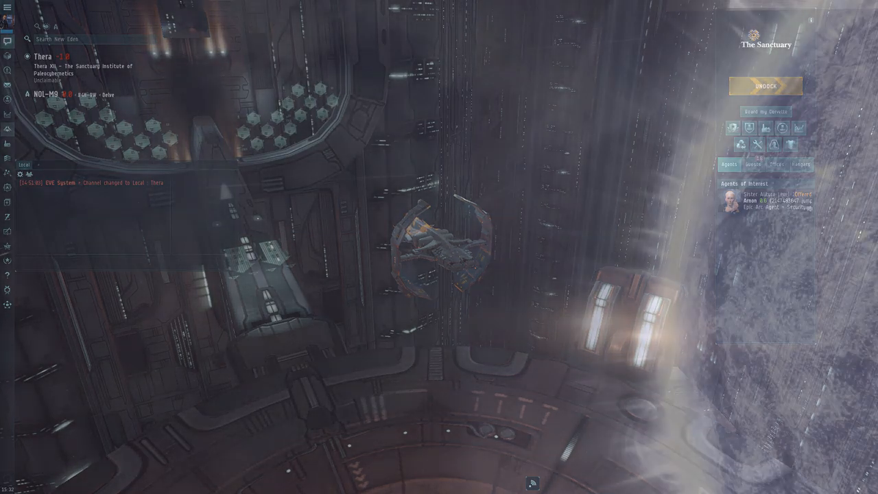
{"action": "left_click", "coordinate": [764, 85]}
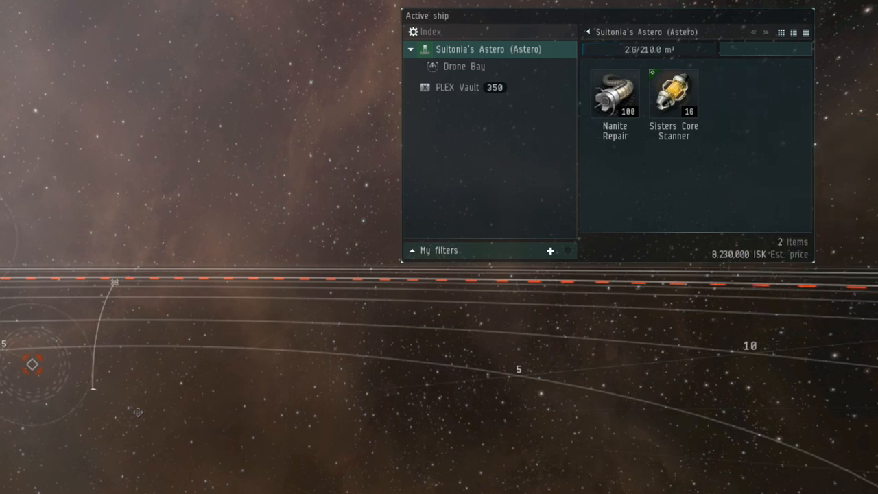
{"action": "right_click", "coordinate": [115, 283]}
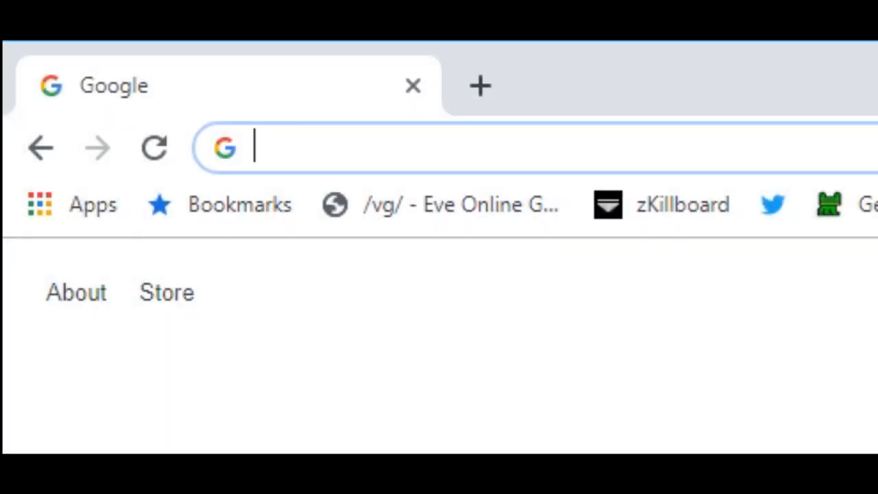
On eve-scout.com, refresh the Thera Wormhole Connections table with Jita jump counts
{"action": "type", "text": "eve-scout.com"}
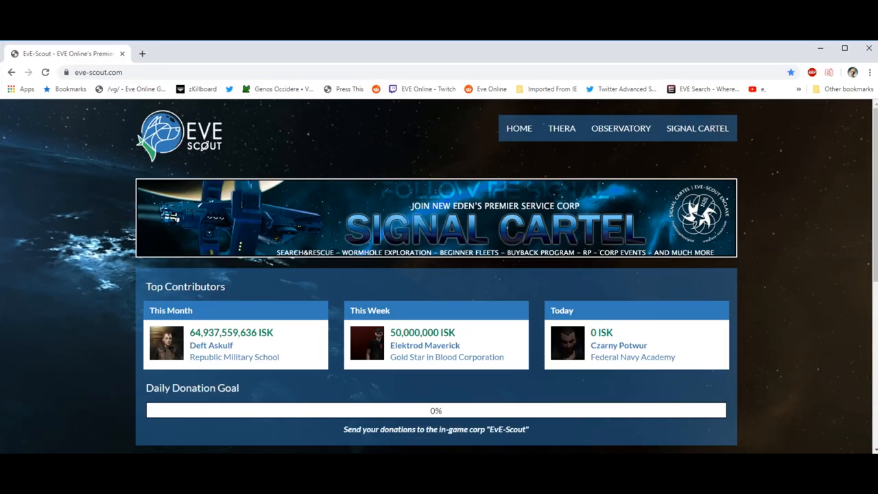
{"action": "scroll", "scroll_direction": "down", "scroll_amount": 3}
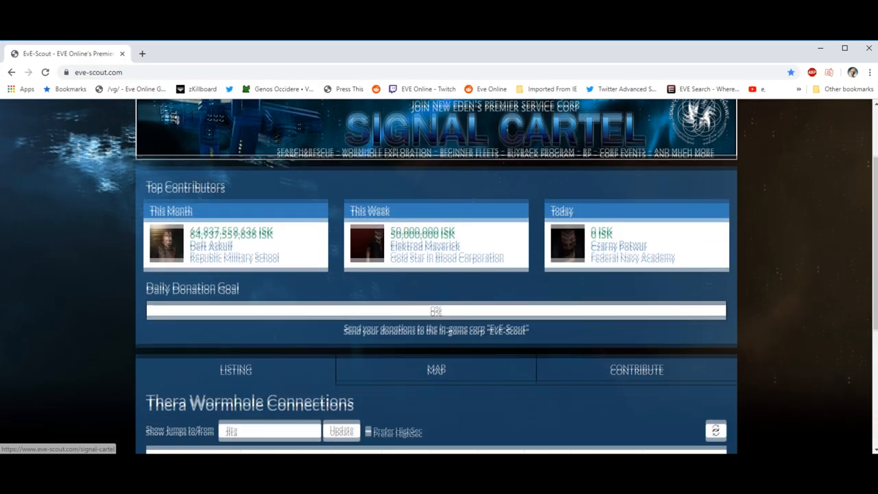
{"action": "scroll", "scroll_direction": "down", "scroll_amount": 3}
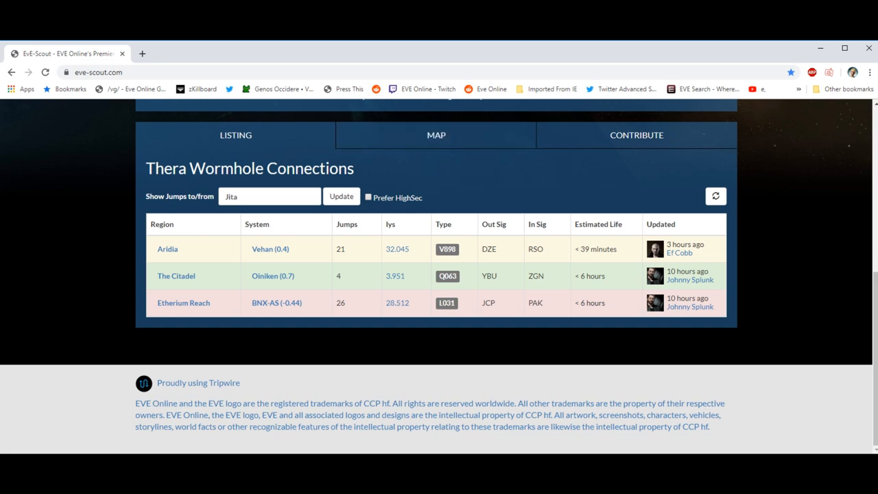
{"action": "left_click", "coordinate": [341, 197]}
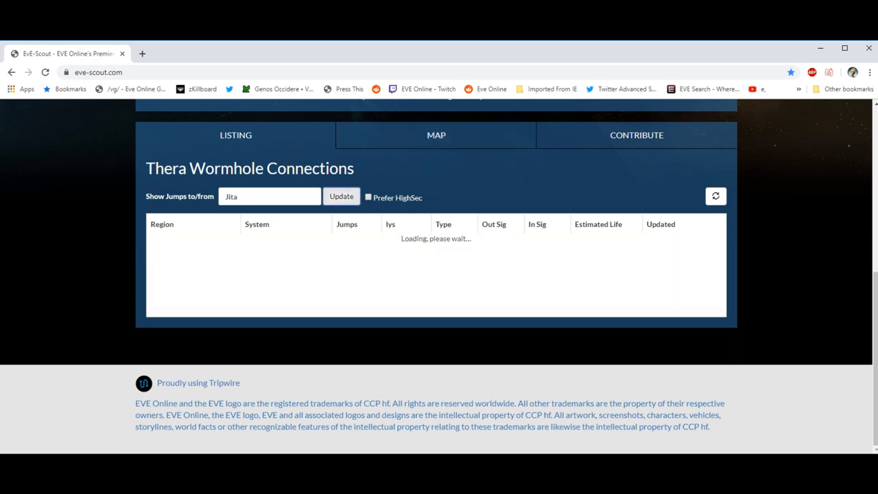
{"action": "scroll", "scroll_direction": "up", "scroll_amount": 3}
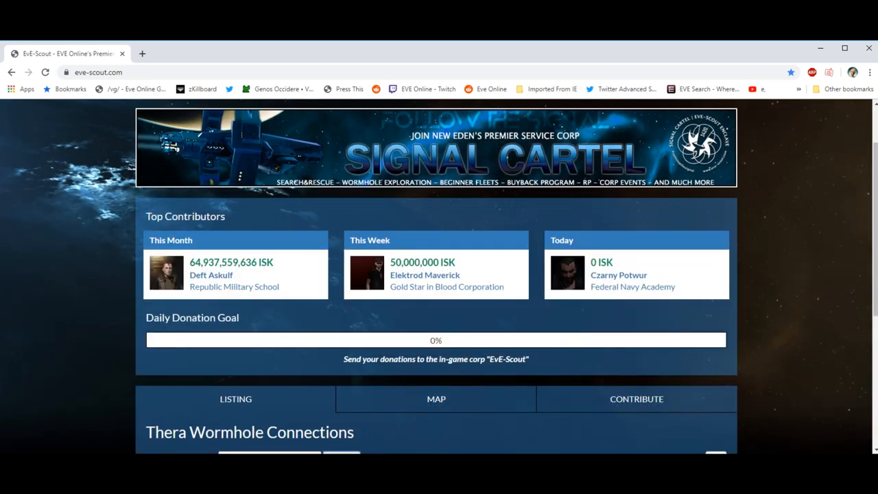
{"action": "scroll", "scroll_direction": "down", "scroll_amount": 3}
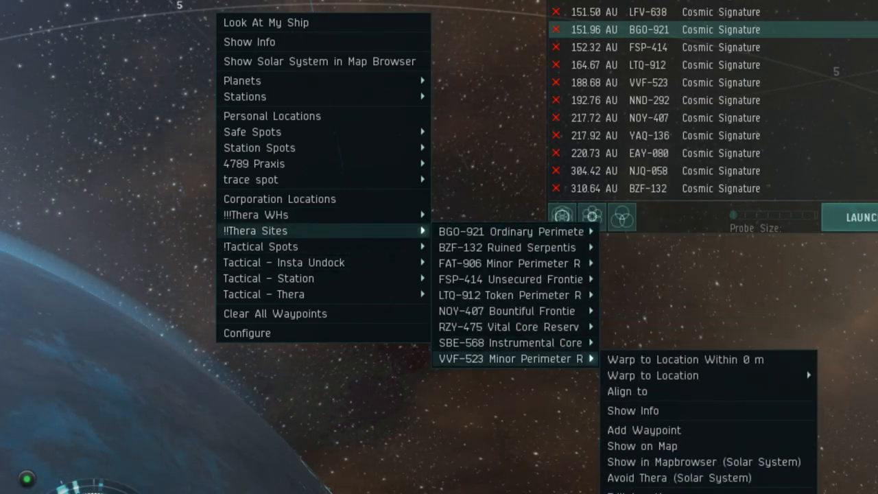
Browse the !!Thera Sites bookmarks, travel to FE-6YQ, and open the Probe Scanner
{"action": "left_click", "coordinate": [684, 359]}
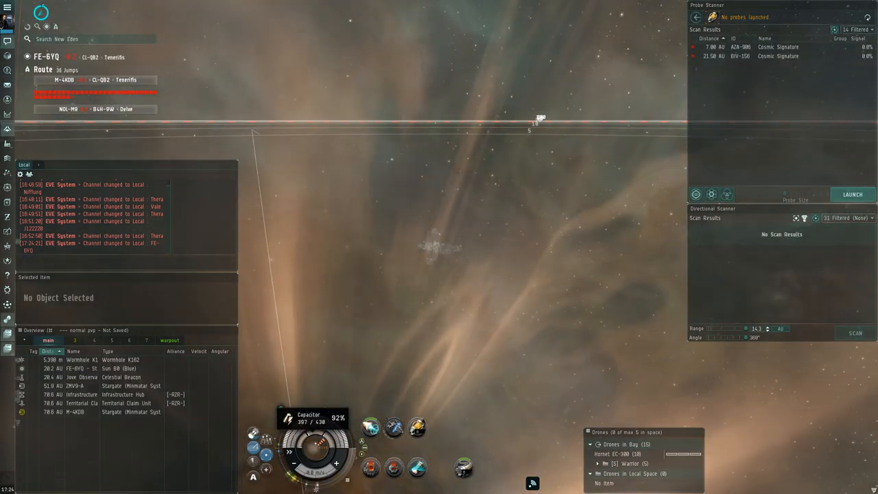
Scan down BIV-156 as the Central Angel Data Mining Site and close its description
{"action": "left_click", "coordinate": [851, 194]}
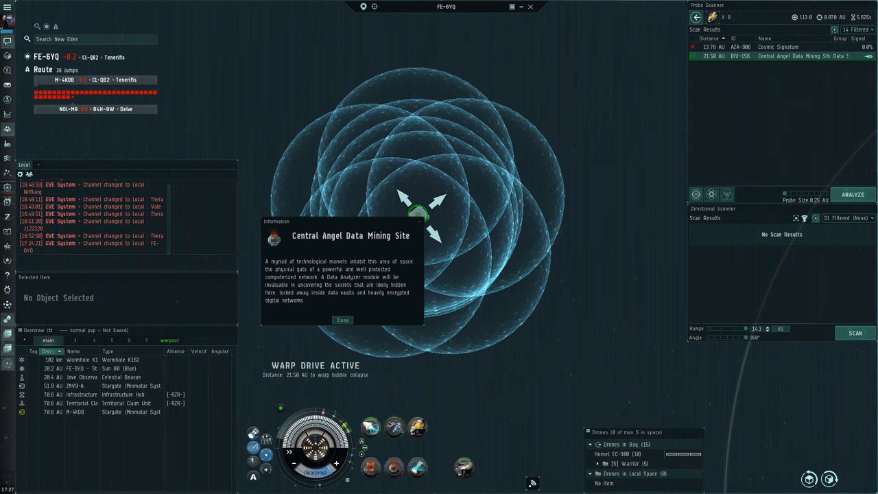
{"action": "left_click", "coordinate": [342, 320]}
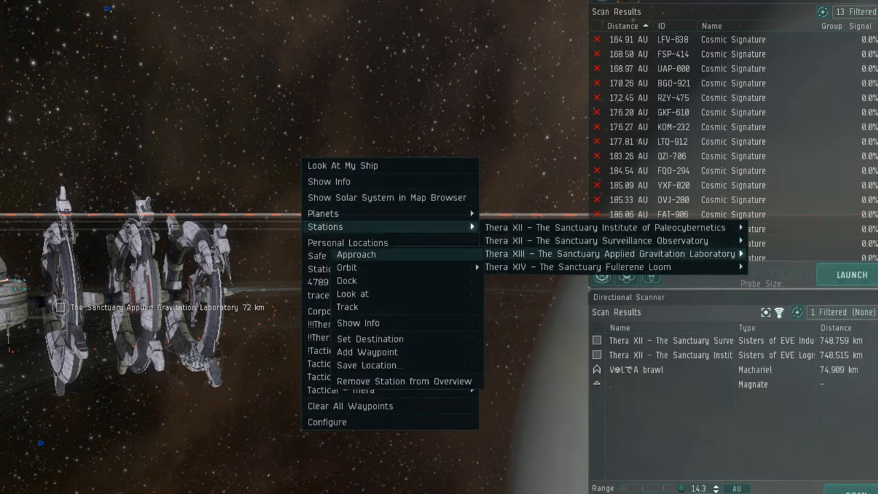
{"action": "mouse_move", "coordinate": [346, 280]}
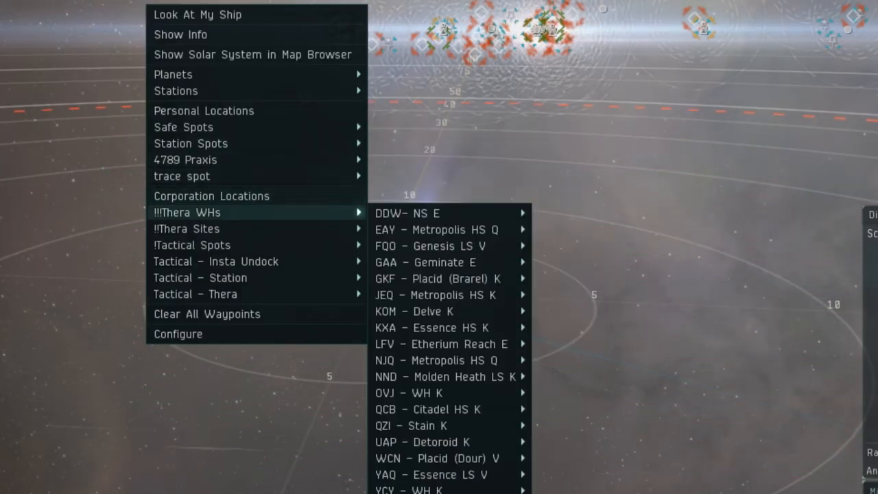
{"action": "mouse_move", "coordinate": [186, 229]}
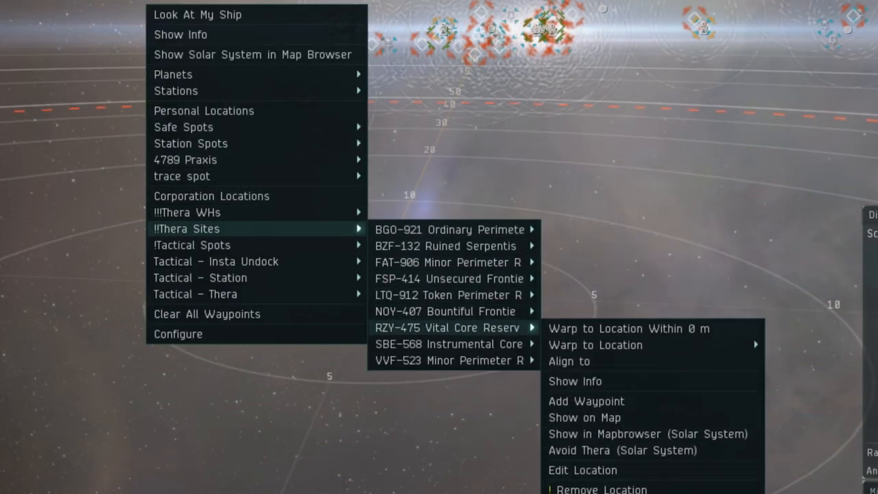
{"action": "left_click", "coordinate": [574, 381]}
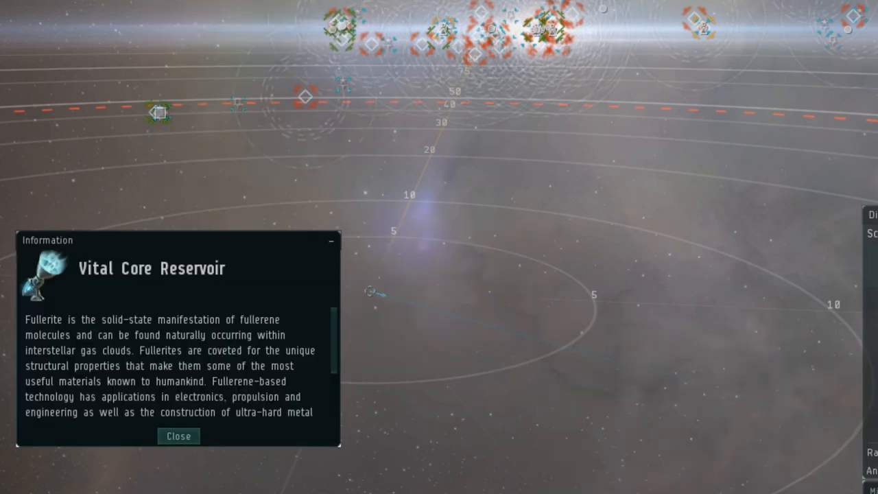
{"action": "scroll", "scroll_direction": "down", "scroll_amount": 3}
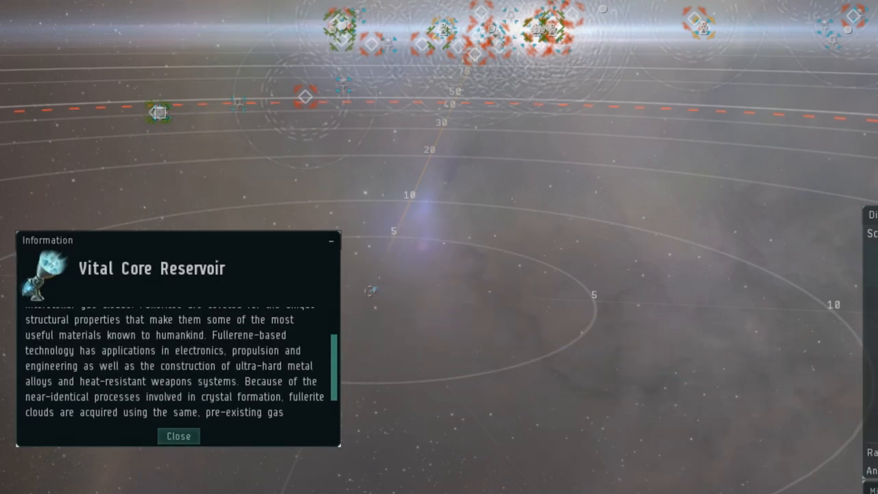
{"action": "left_click", "coordinate": [178, 435]}
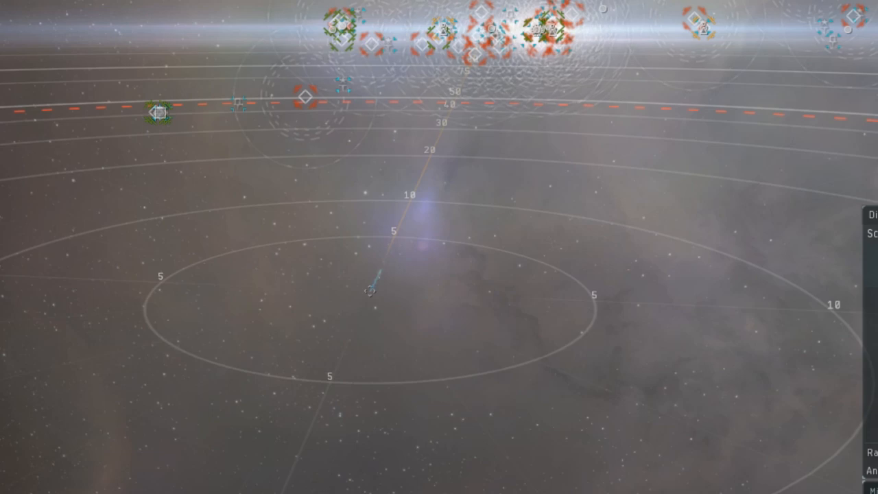